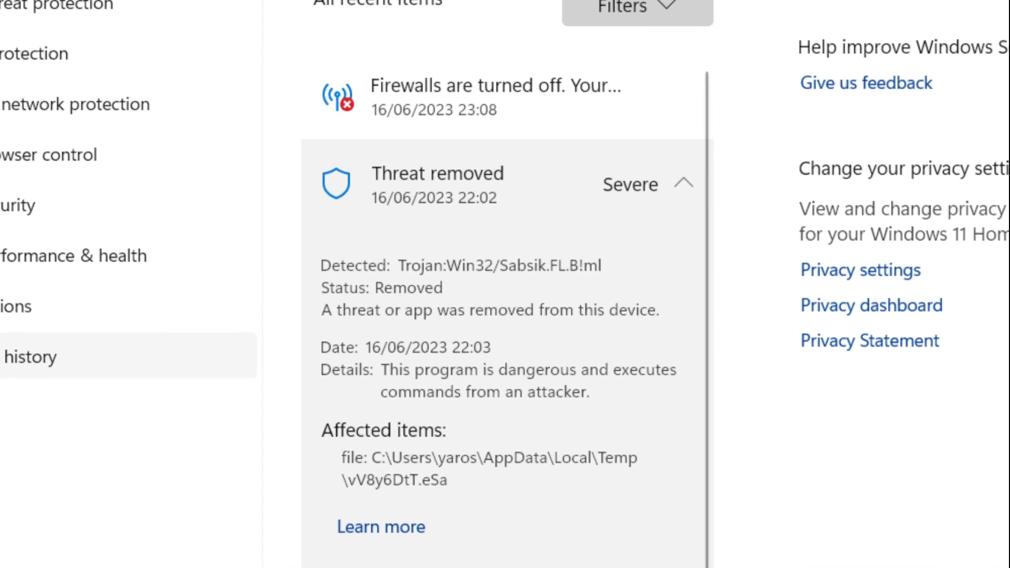
- Scroll past VirusTotal's vendor detections and switch to the 'Emotet Trojan Analysis | Gridinsoft' article
{"action": "scroll", "scroll_direction": "down", "scroll_amount": 3}
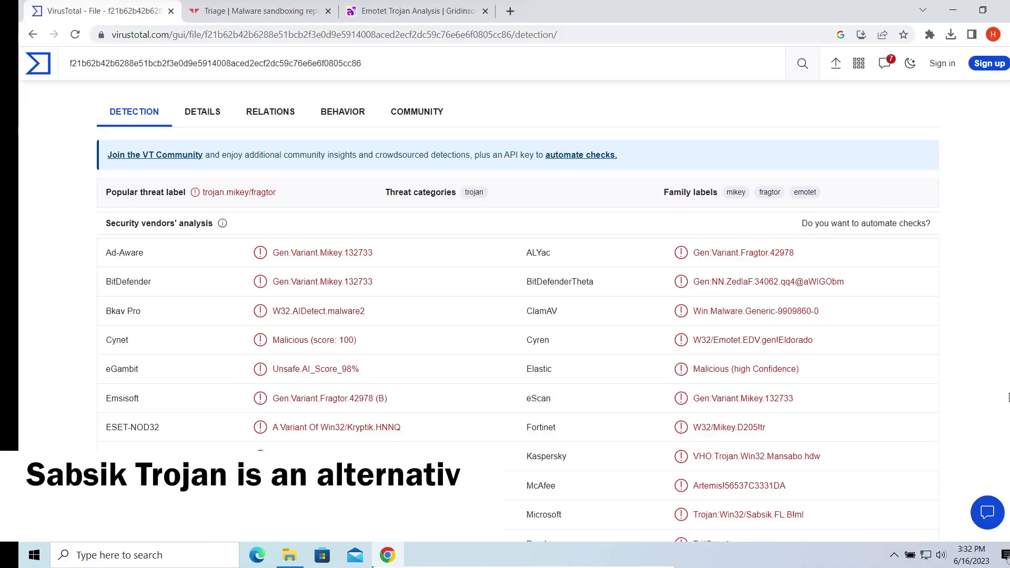
{"action": "scroll", "scroll_direction": "down", "scroll_amount": 3}
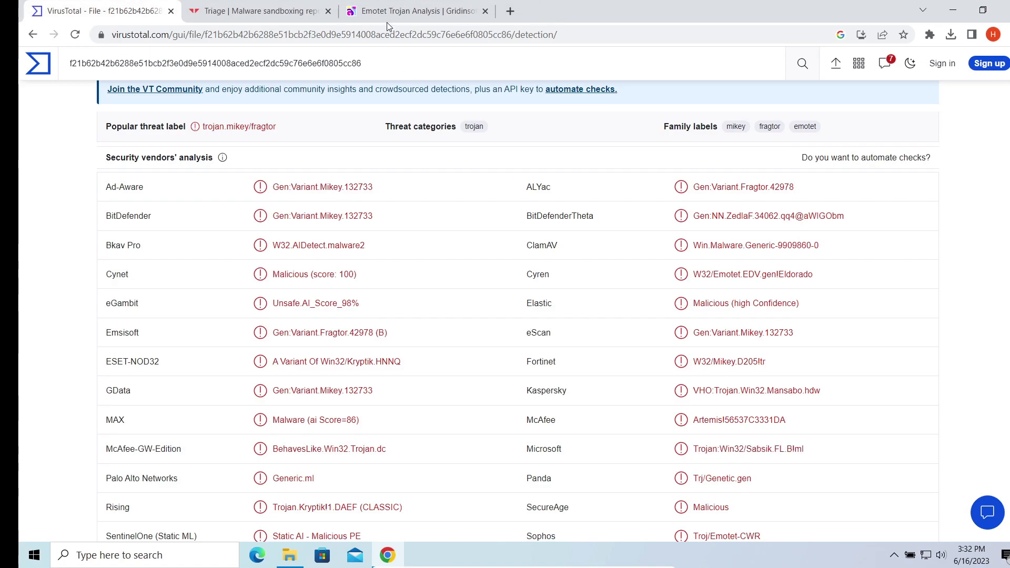
{"action": "left_click", "coordinate": [415, 11]}
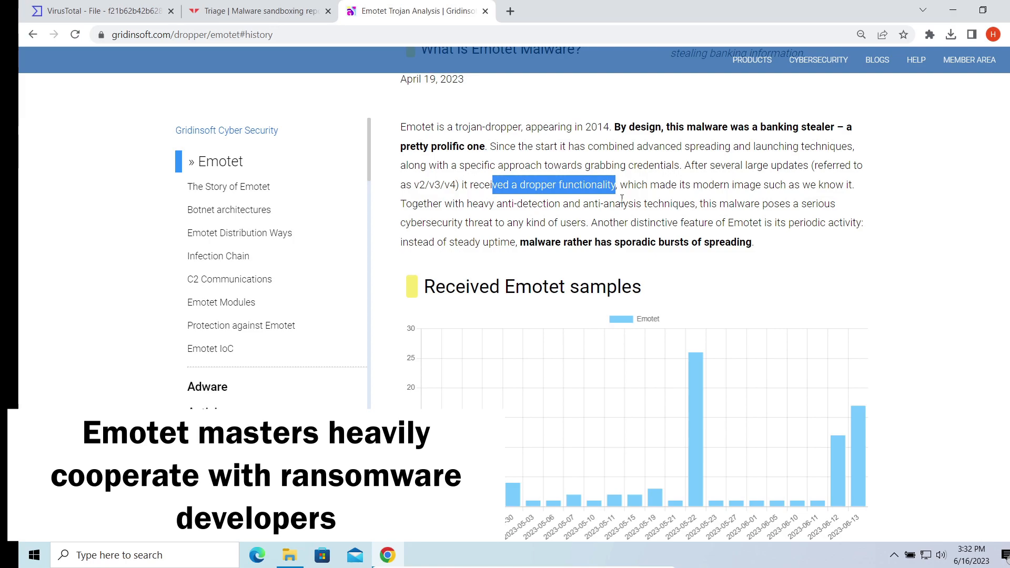
- Clear the article's text selection and switch to the Joe Sandbox 'Automated Malware Analysis Report' tab
{"action": "left_click", "coordinate": [626, 234]}
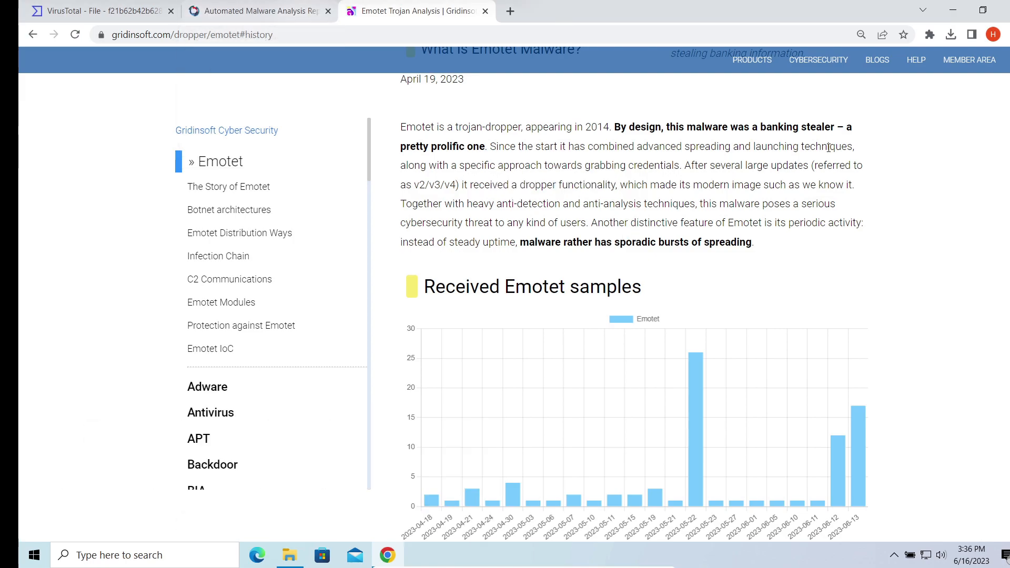
{"action": "left_click", "coordinate": [255, 11]}
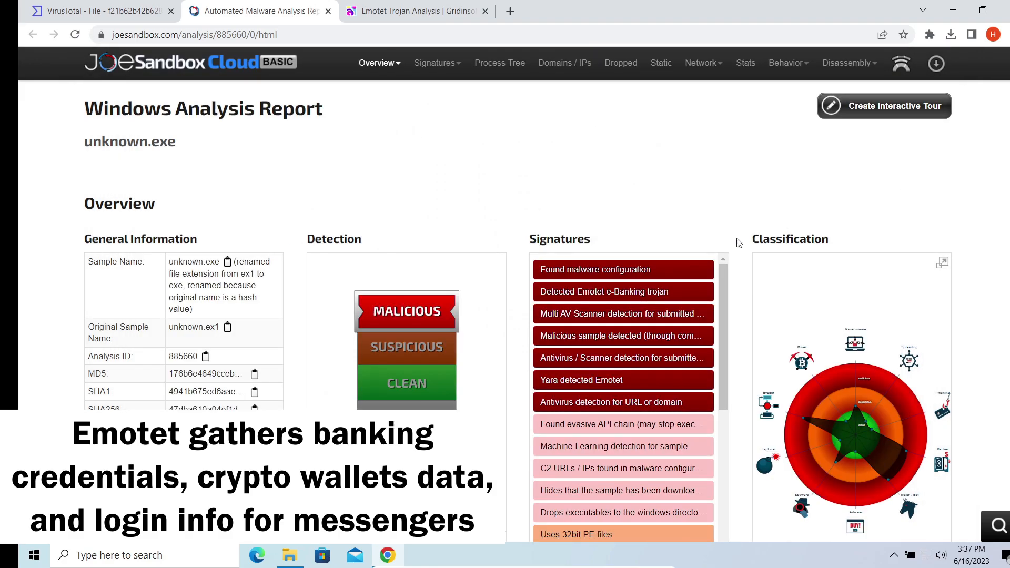
- Review Joe Sandbox signatures down to the Mitre Attack Matrix, then launch Gridinsoft Anti-Malware
{"action": "left_click", "coordinate": [499, 63]}
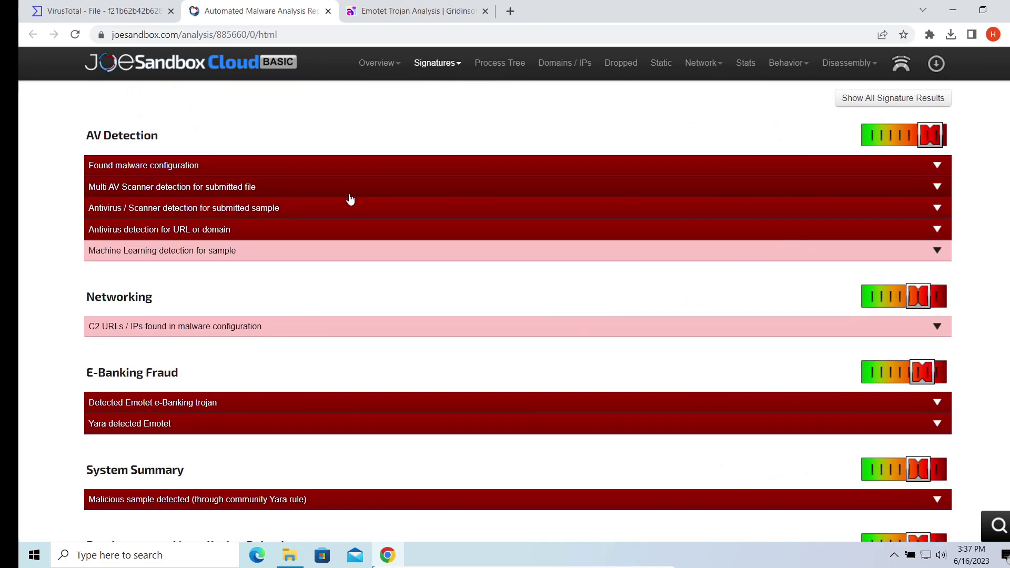
{"action": "scroll", "scroll_direction": "down", "scroll_amount": 3}
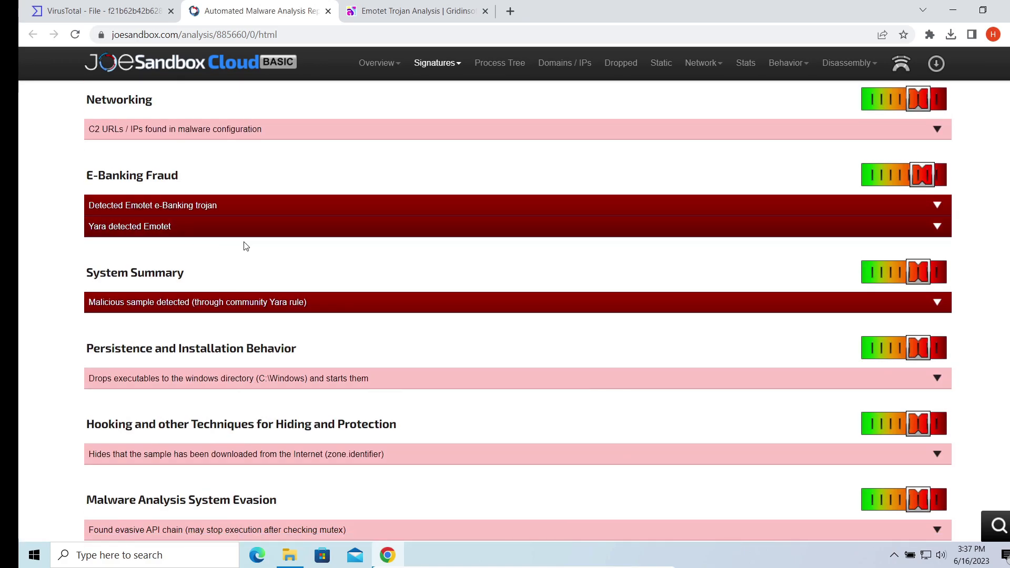
{"action": "scroll", "scroll_direction": "down", "scroll_amount": 3}
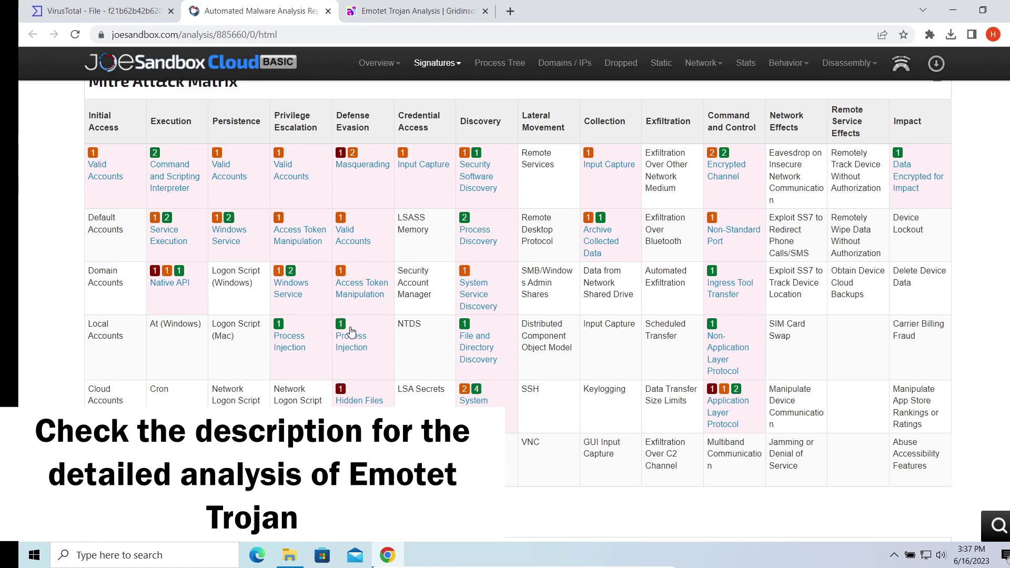
{"action": "scroll", "scroll_direction": "down", "scroll_amount": 3}
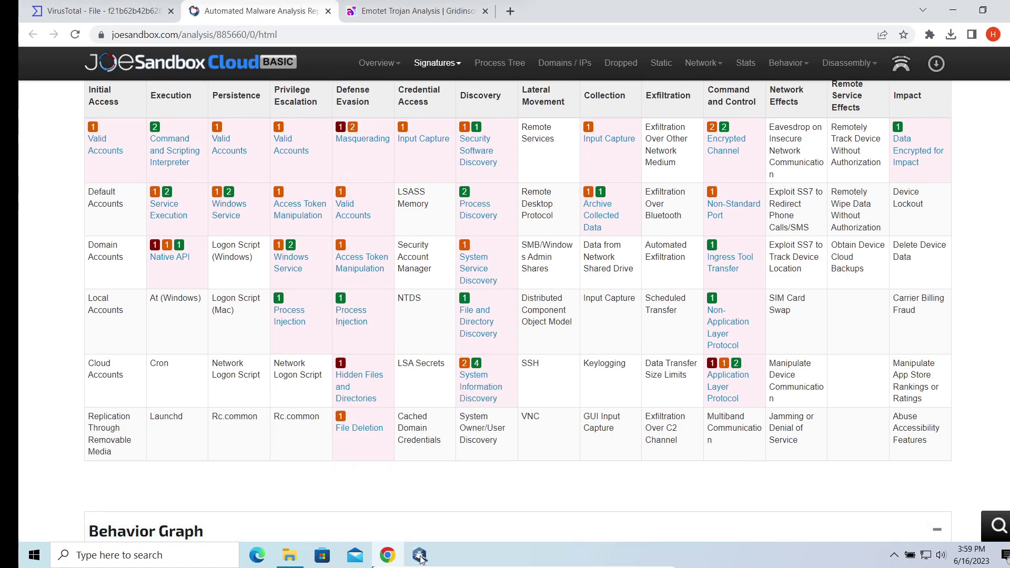
{"action": "left_click", "coordinate": [418, 554]}
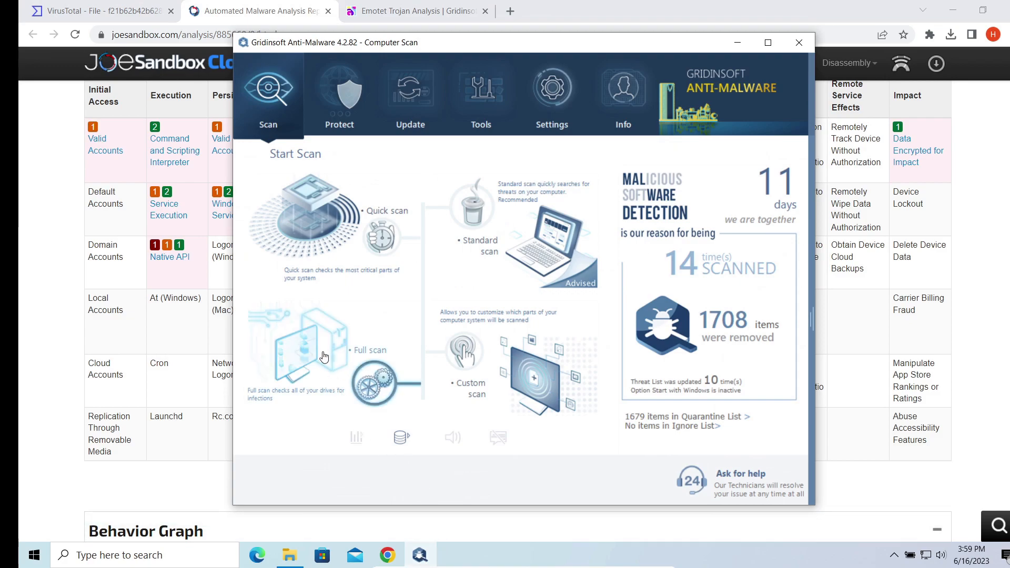
- Run a Full scan, detecting three threats including Trojan.Win32.Emotet.oa!s1
{"action": "left_click", "coordinate": [306, 347]}
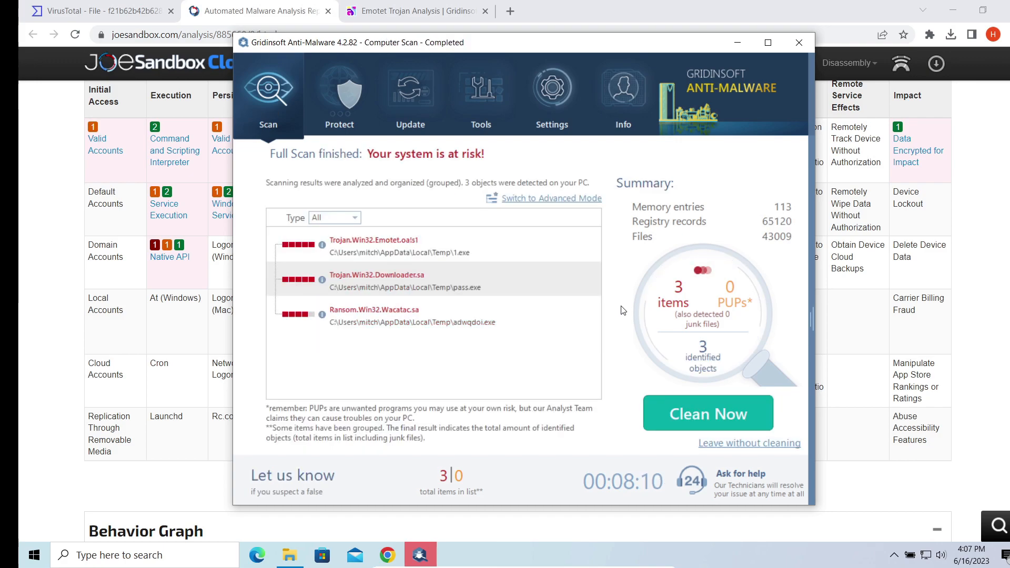
{"action": "mouse_move", "coordinate": [622, 344]}
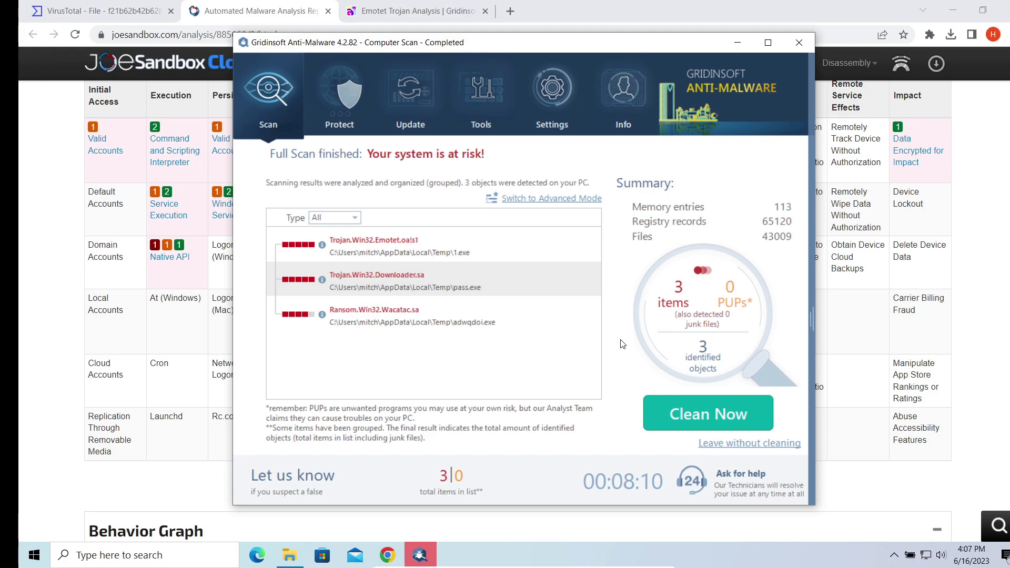
{"action": "mouse_move", "coordinate": [629, 381]}
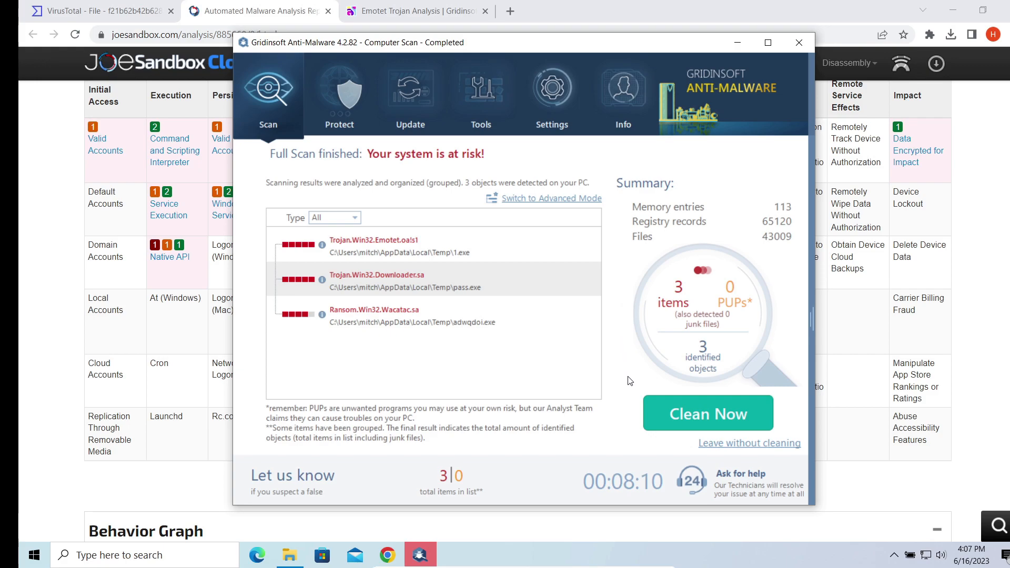
- Clean all 3 detected threats and close the Removal Process summary
{"action": "left_click", "coordinate": [707, 413]}
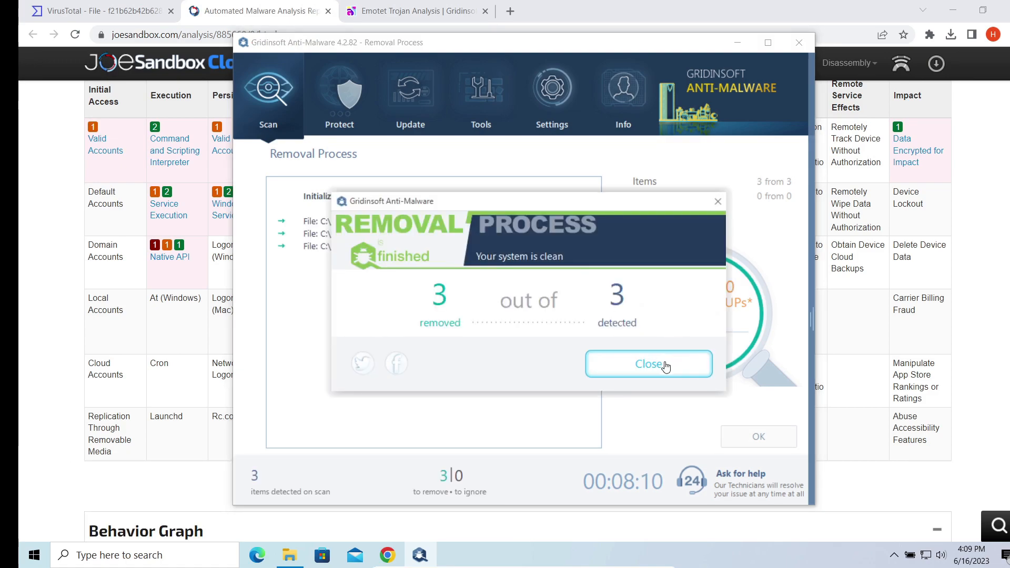
{"action": "left_click", "coordinate": [648, 364]}
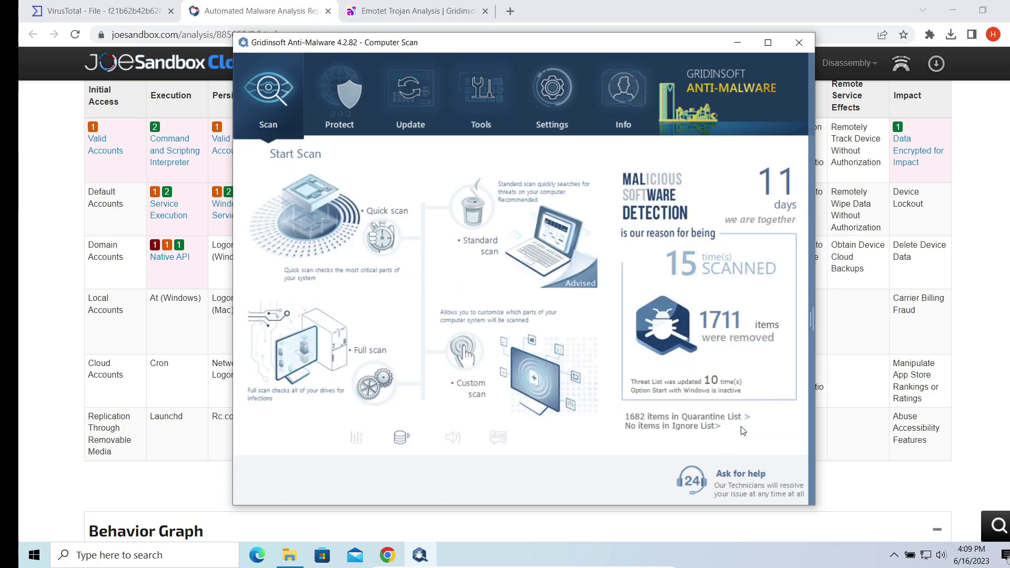